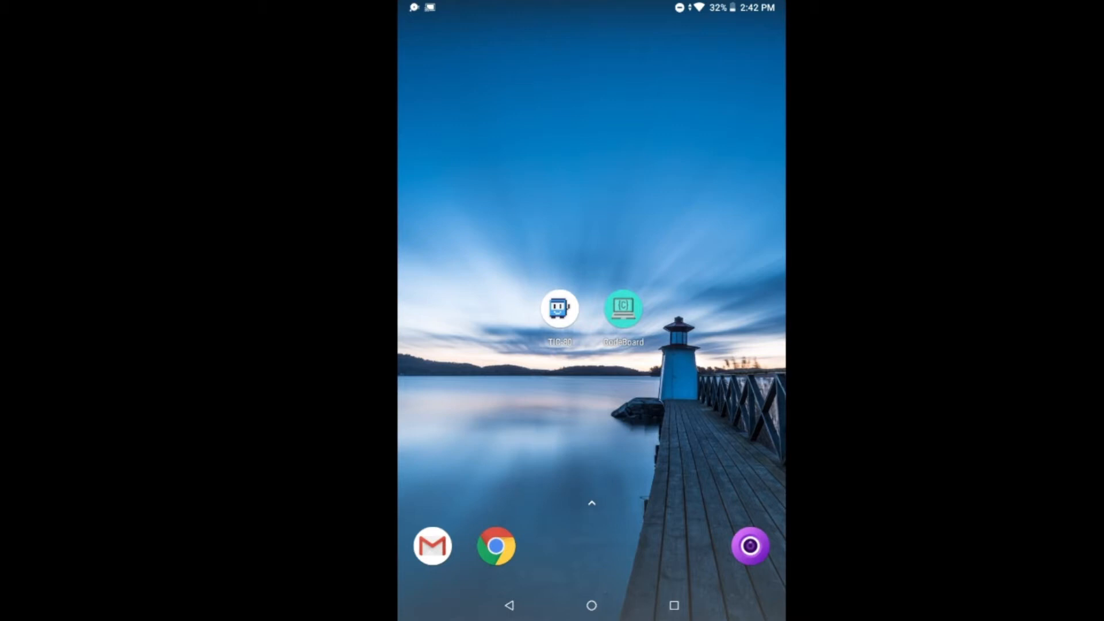
Launch TIC-80 from the home screen to reach its SURF cart browser.
left_click(559, 308)
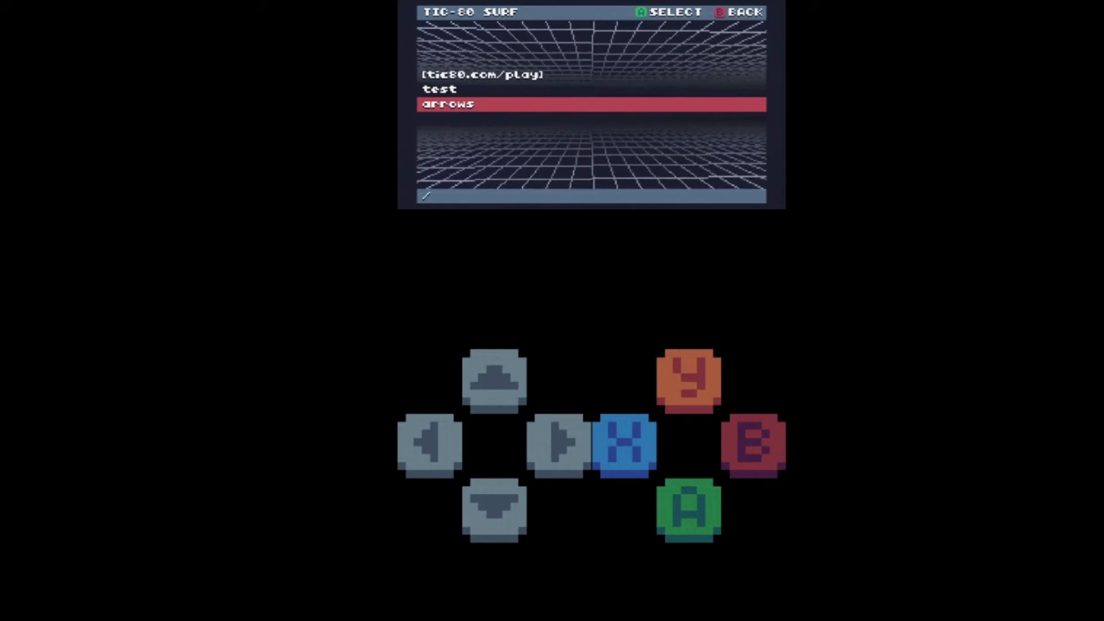
Load the arrows cart from SURF and start the Arrows game with A on the title screen.
left_click(686, 508)
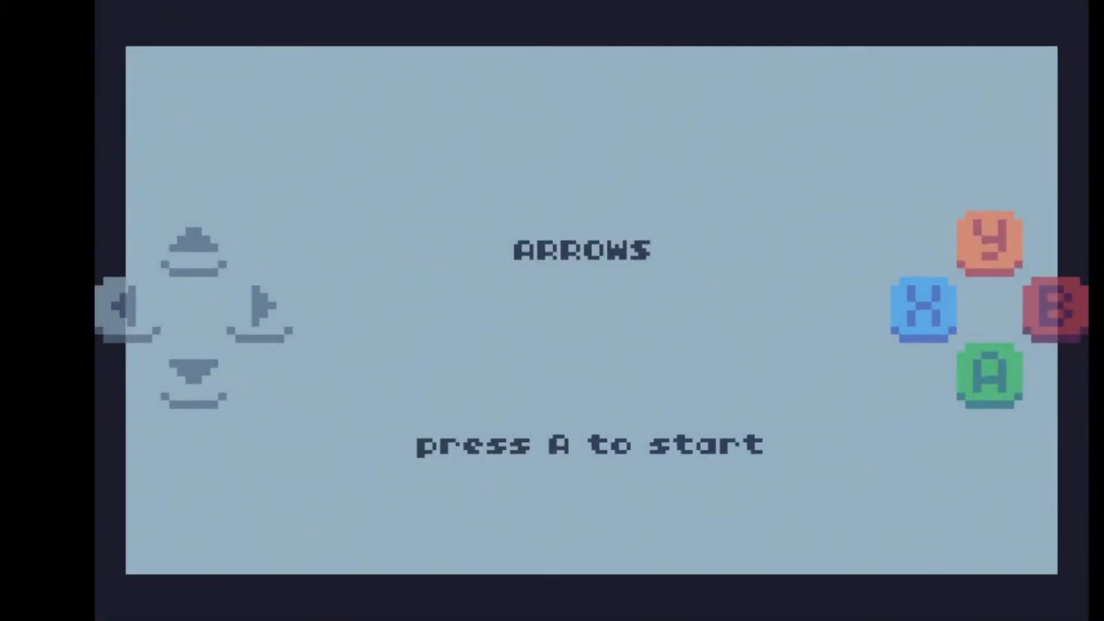
key("a")
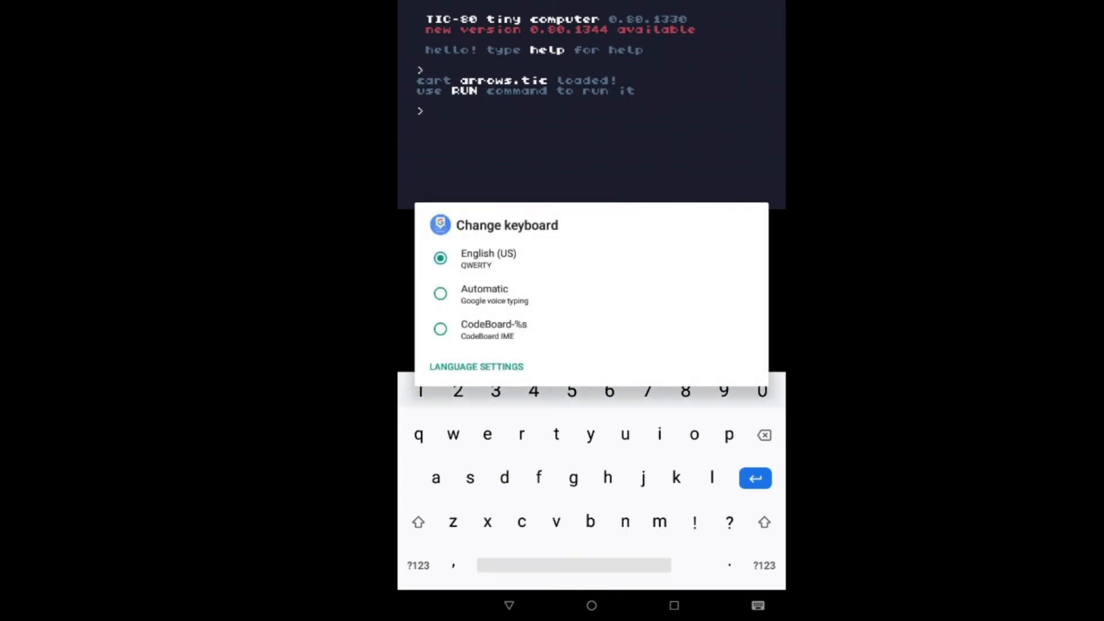
Select CodeBoard as the keyboard for typing at the TIC-80 console.
left_click(440, 329)
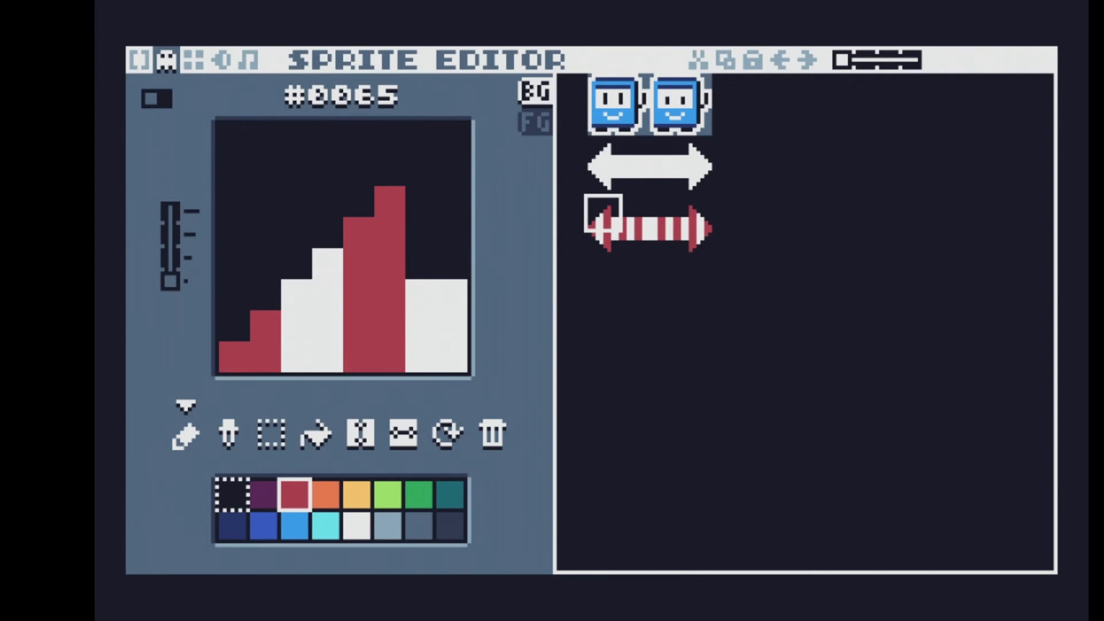
Inspect the red striped arrow sprite, then bring white double-arrow tile #0052 into the editor.
left_click_drag(172, 215, 172, 281)
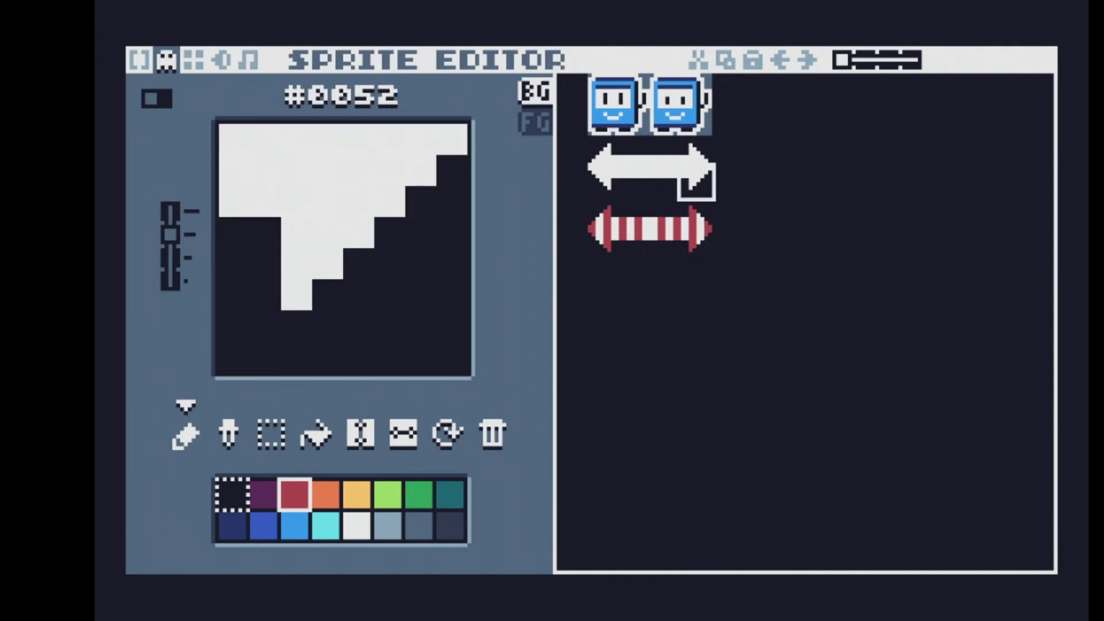
left_click(238, 60)
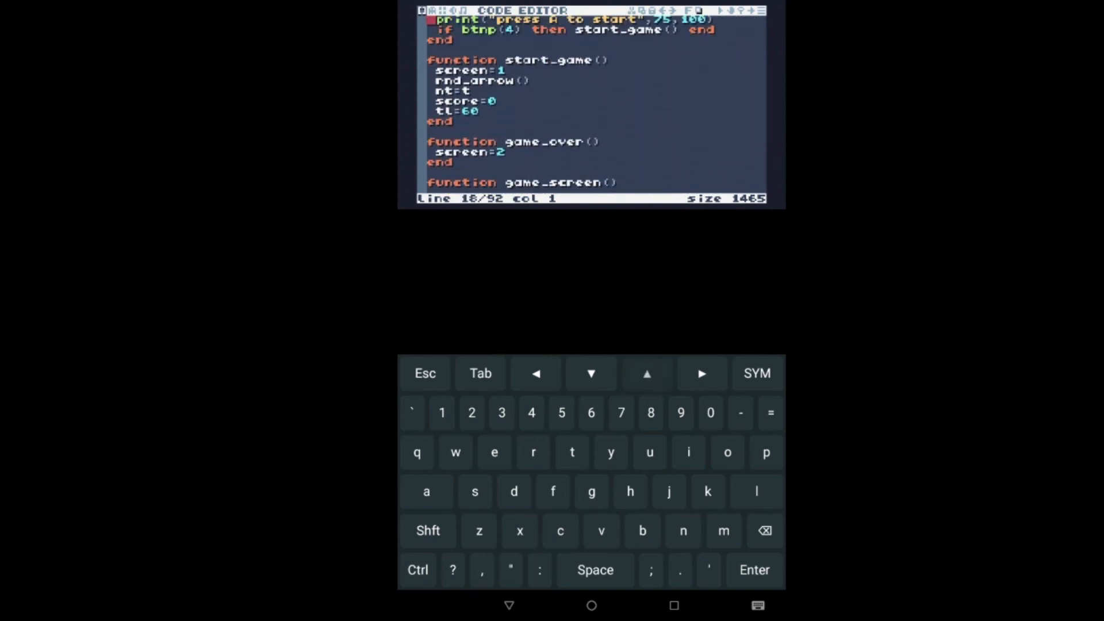
Scroll the Arrows Lua script up to line 1, then return to the console.
left_click(645, 372)
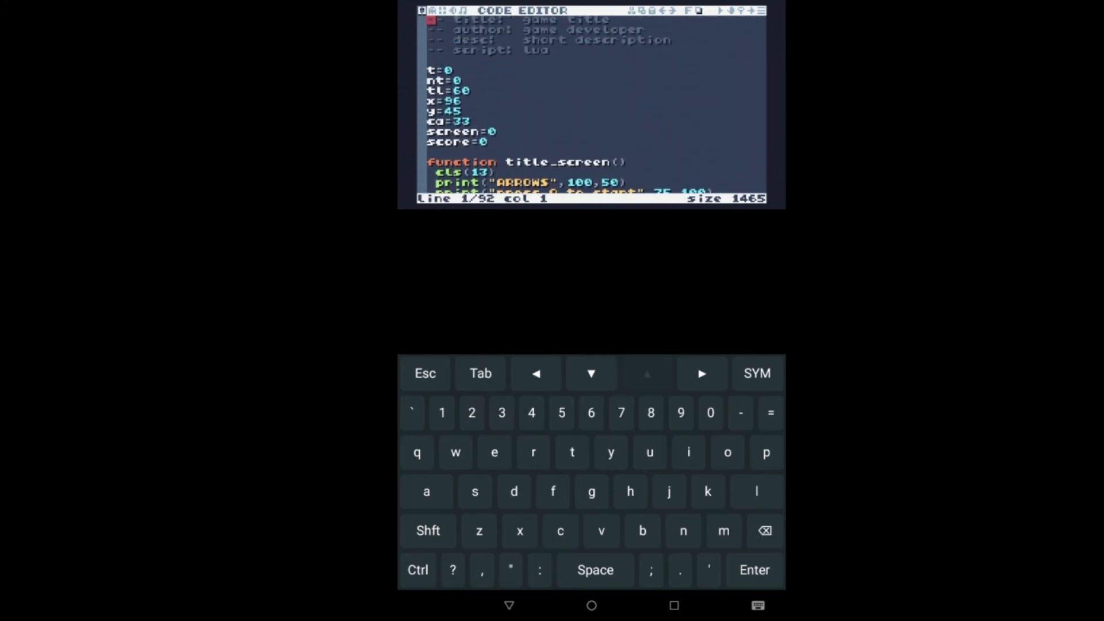
left_click(647, 373)
type("r")
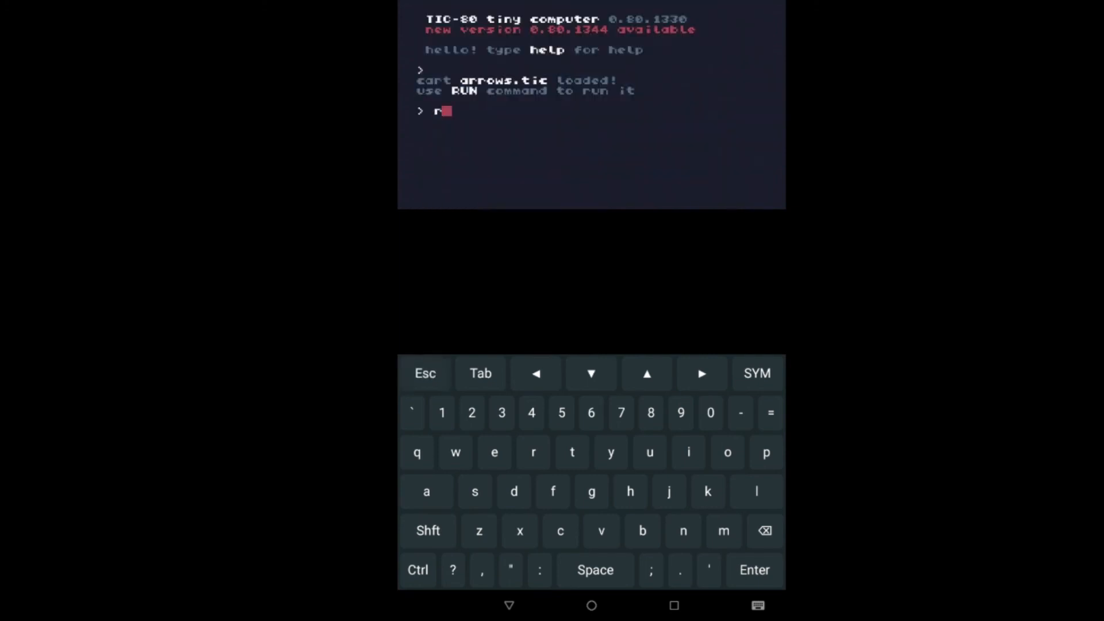
Complete the 'run' command at the console prompt to relaunch arrows.tic.
type("un")
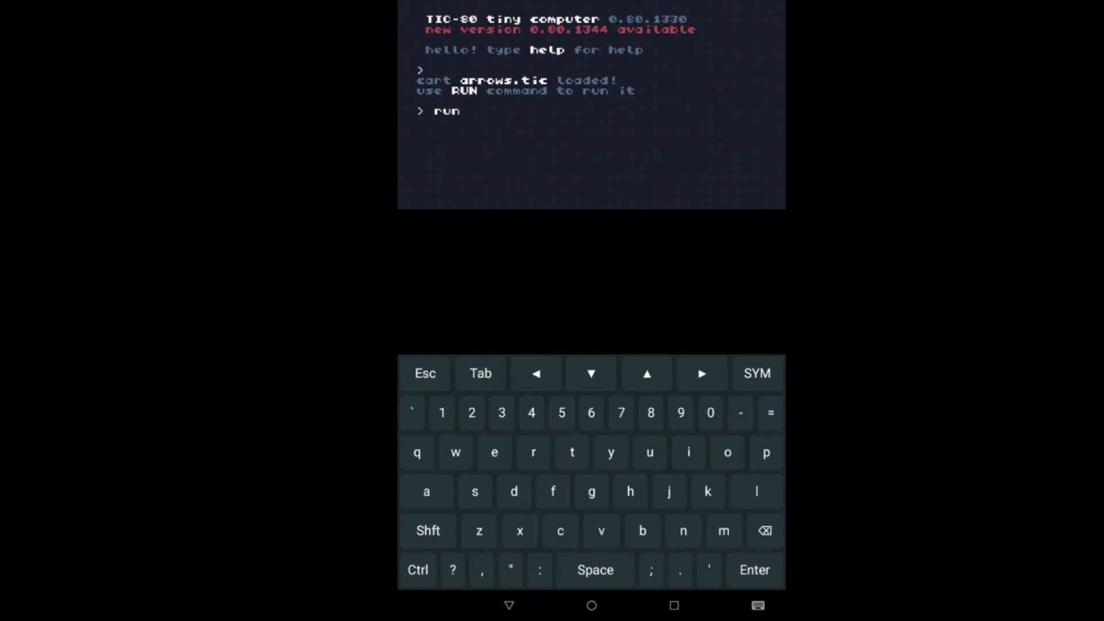